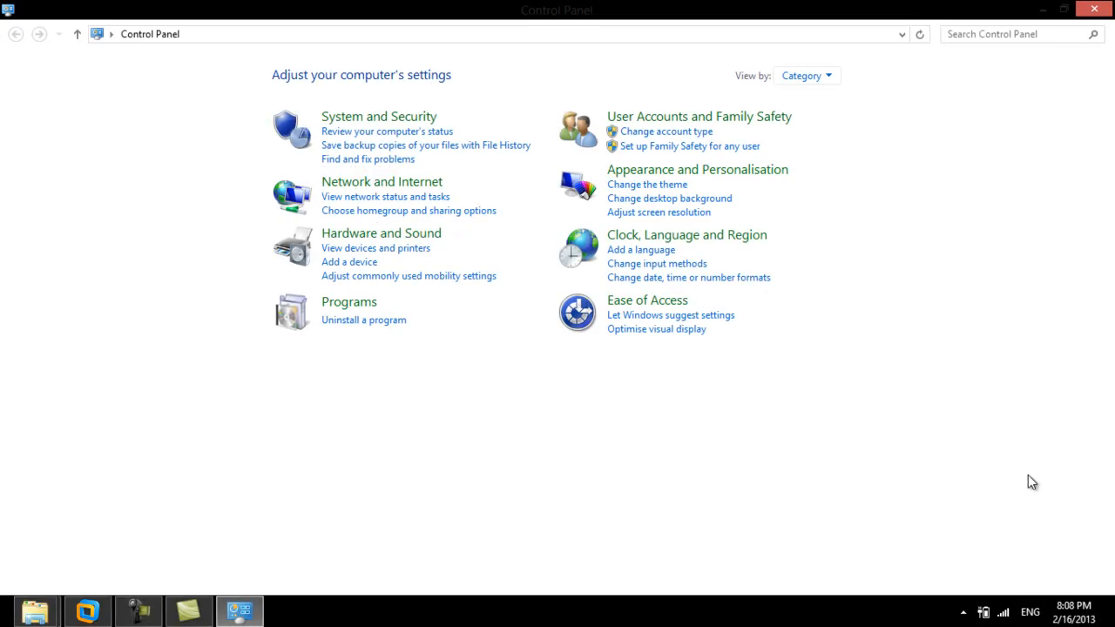
Step: Go to System and Security > System to view the computer's basic information
{"action": "left_click", "coordinate": [379, 116]}
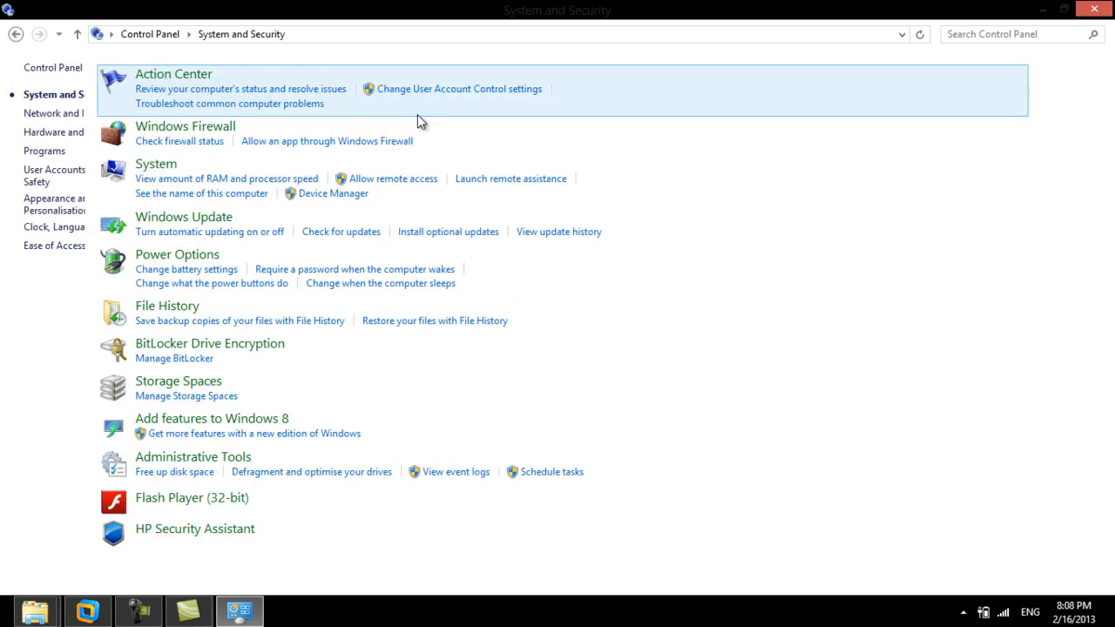
{"action": "left_click", "coordinate": [156, 163]}
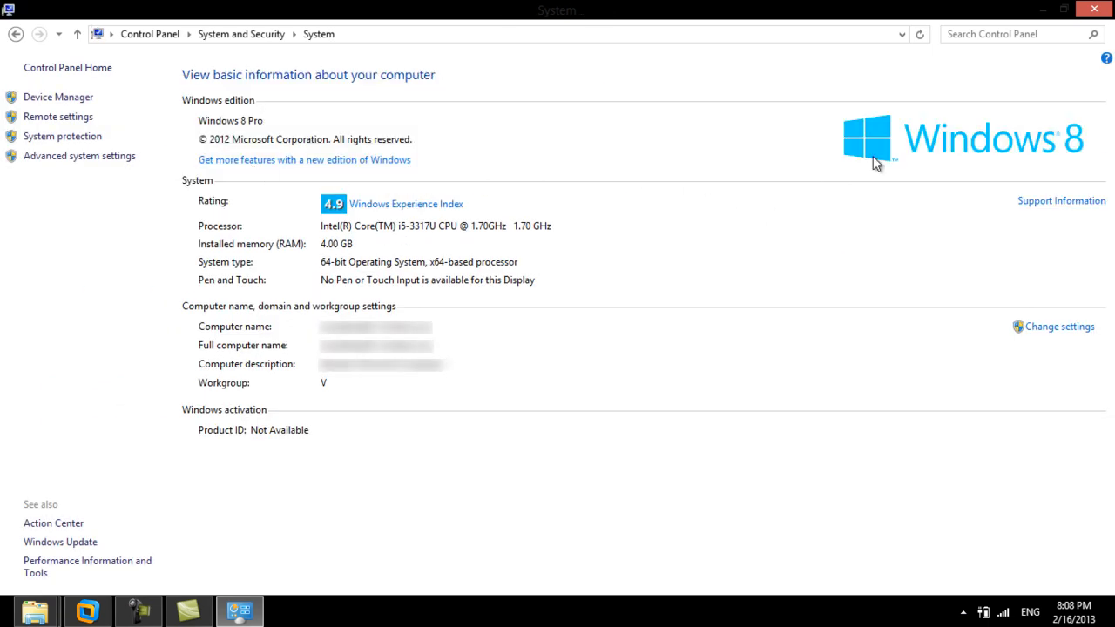
{"action": "left_click", "coordinate": [1094, 10]}
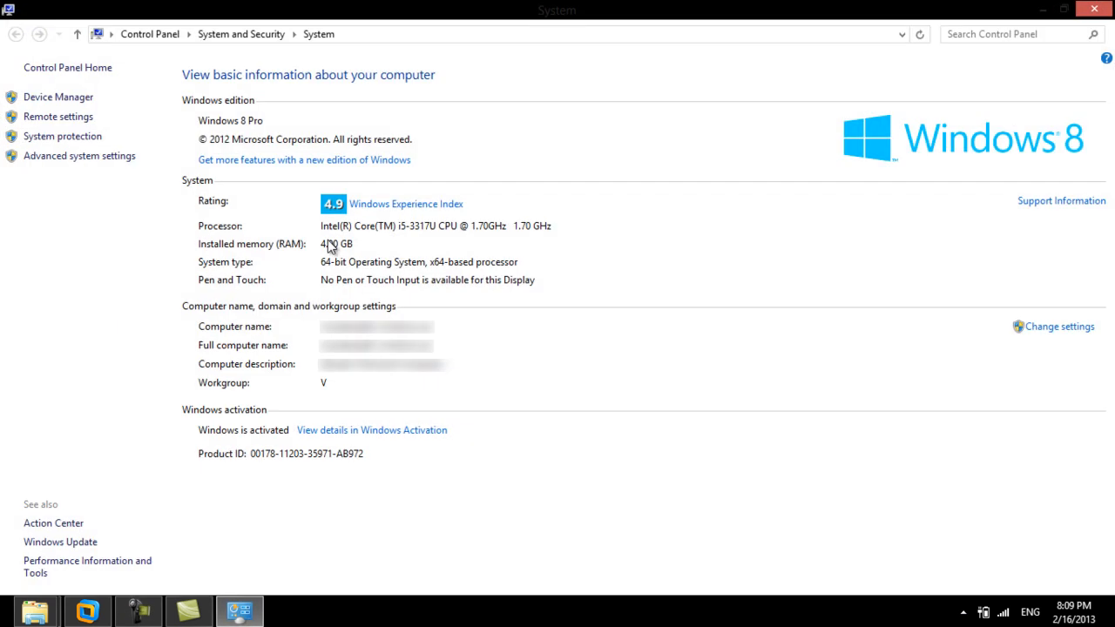
{"action": "mouse_move", "coordinate": [520, 258]}
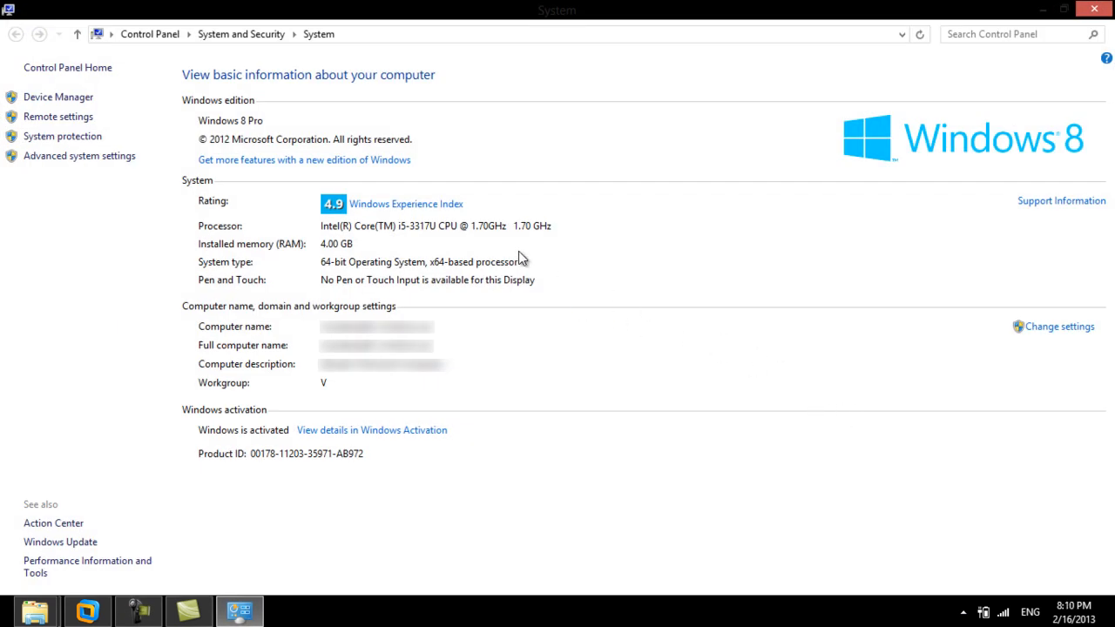
{"action": "mouse_move", "coordinate": [79, 155]}
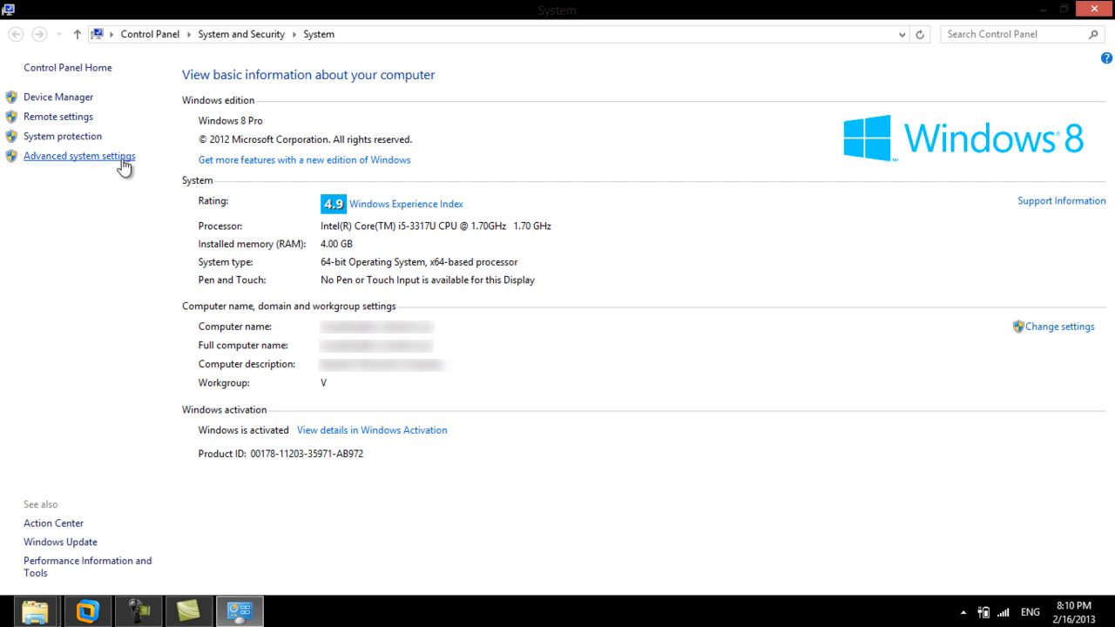
Step: Open Advanced system settings and its Environment Variables dialog
{"action": "left_click", "coordinate": [79, 156]}
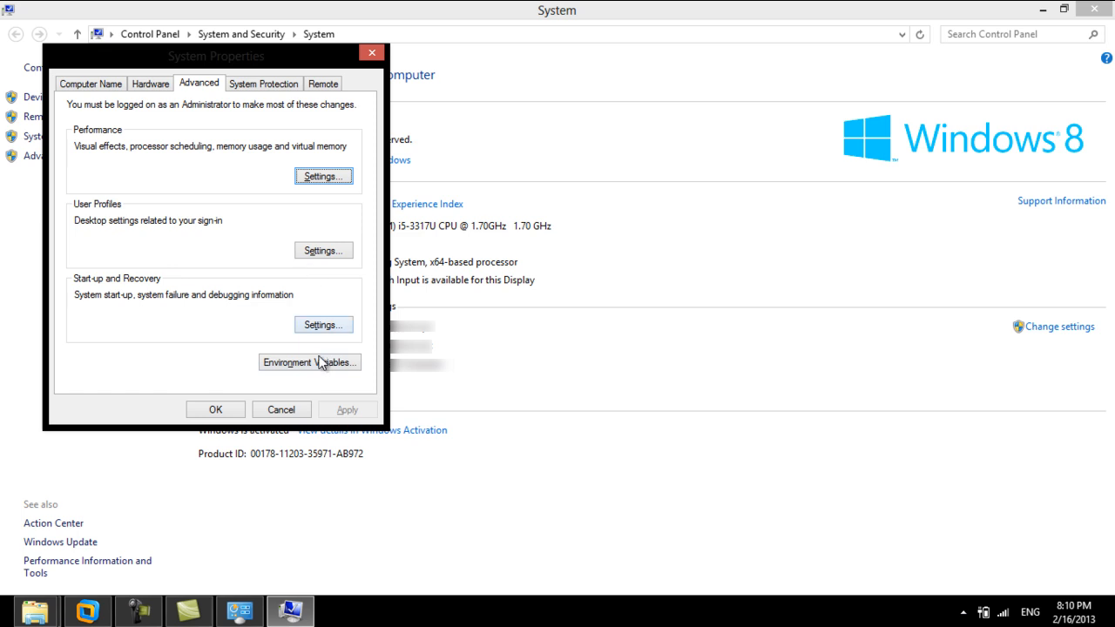
{"action": "left_click", "coordinate": [309, 362]}
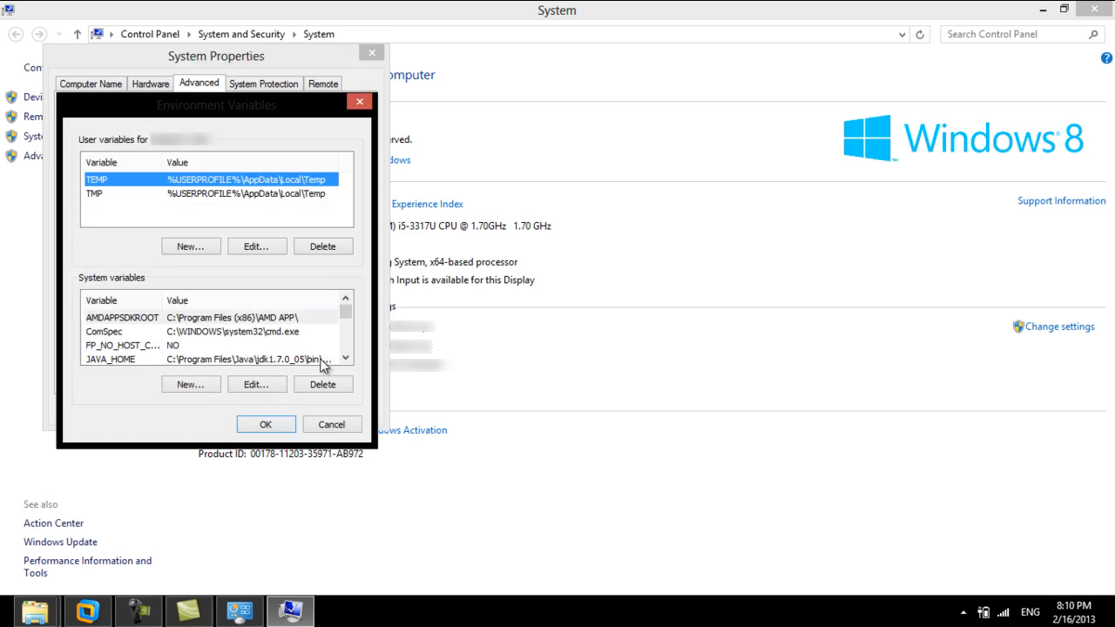
{"action": "mouse_move", "coordinate": [355, 305]}
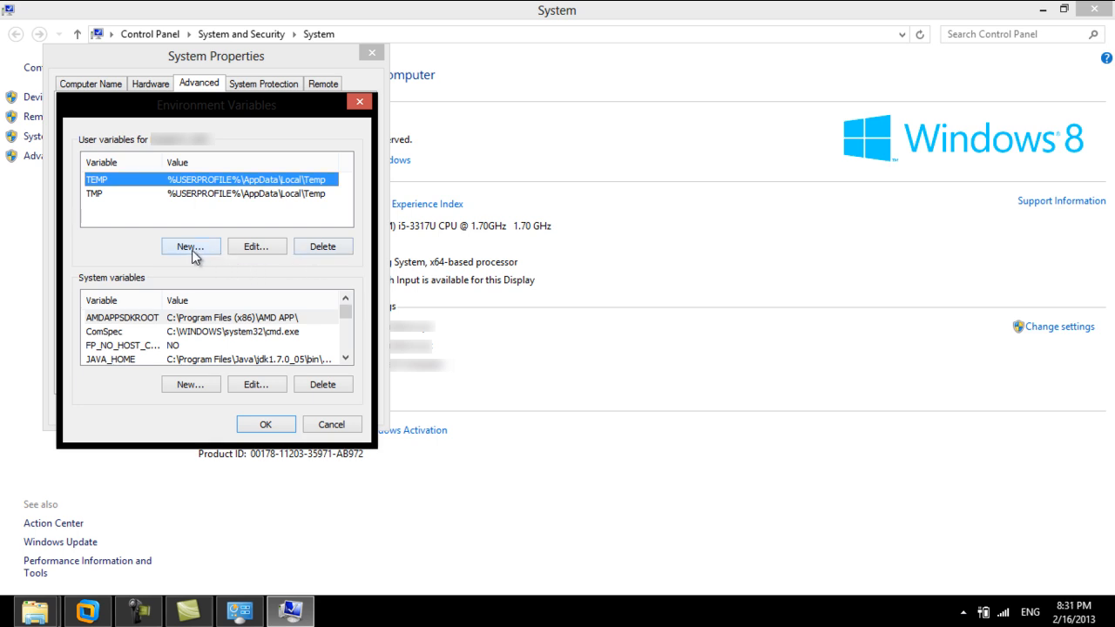
Step: Create user variable 'temporary' with value 'temporarydirectory/'
{"action": "left_click", "coordinate": [191, 247]}
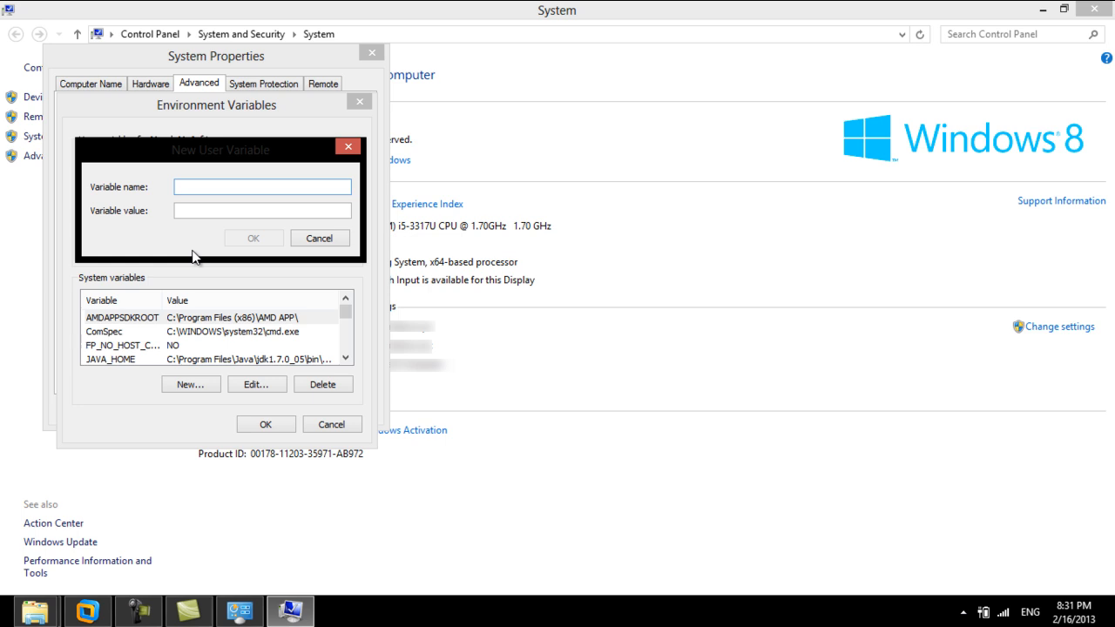
{"action": "left_click", "coordinate": [261, 186]}
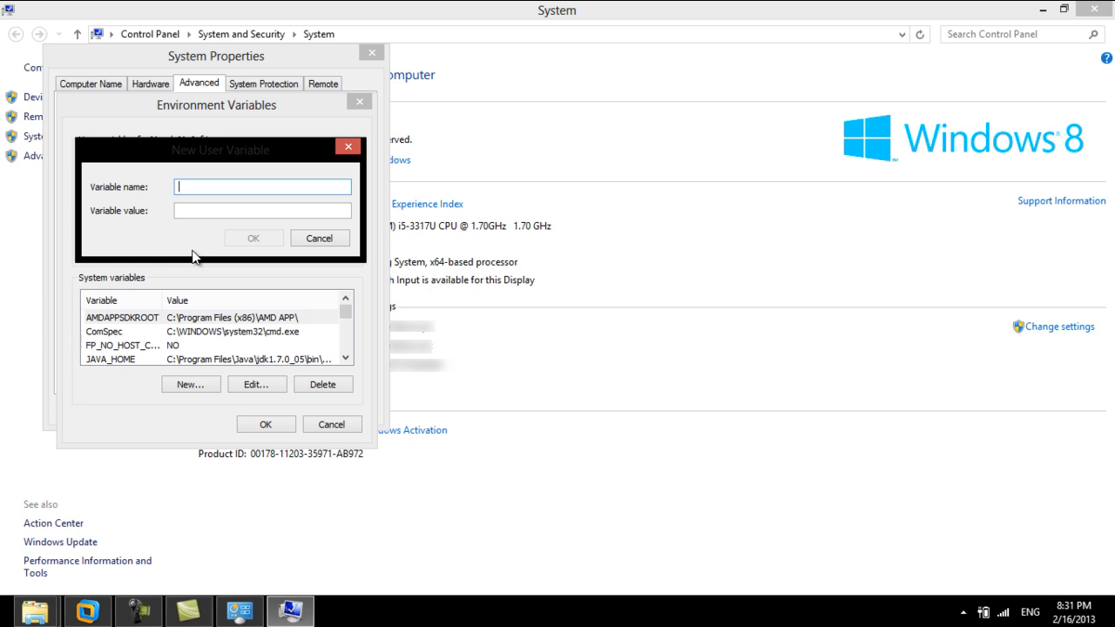
{"action": "type", "text": "temporary"}
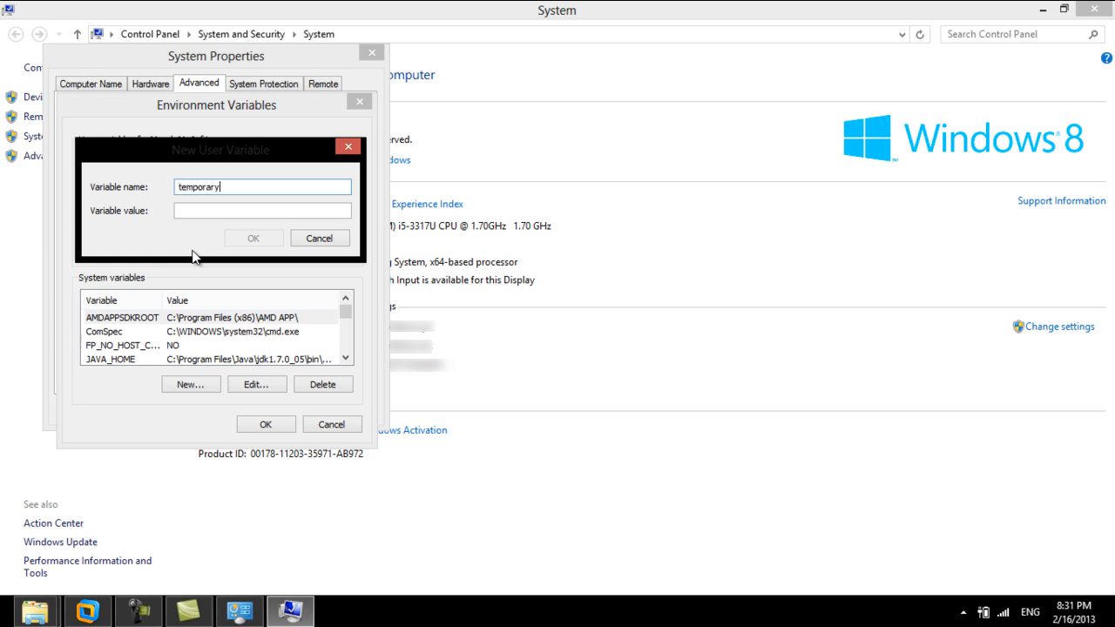
{"action": "type", "text": "tempo"}
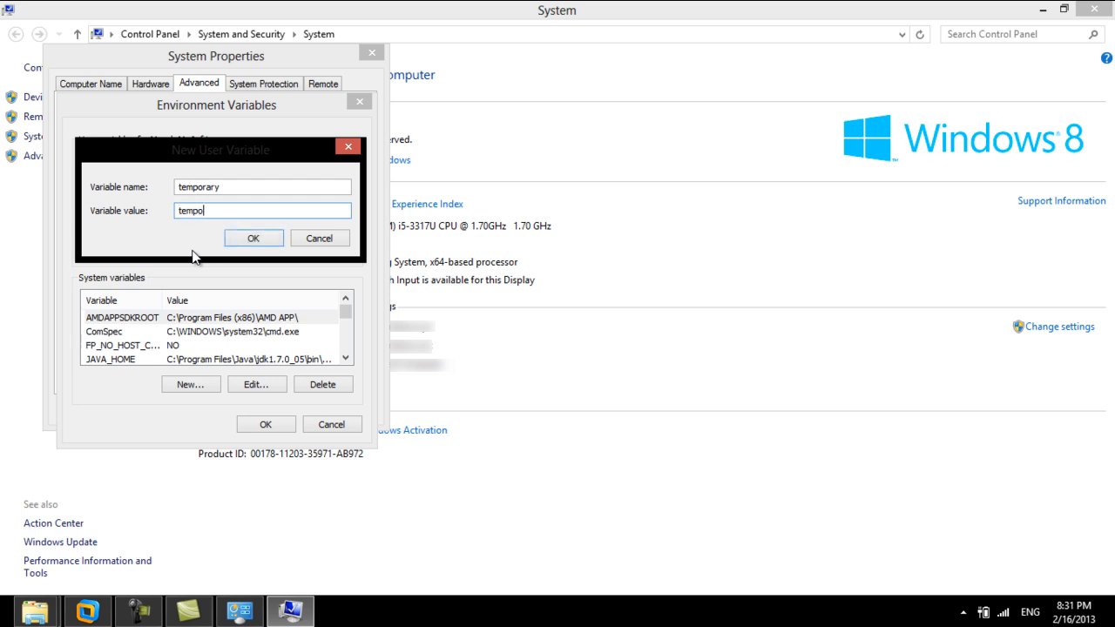
{"action": "left_click", "coordinate": [253, 238]}
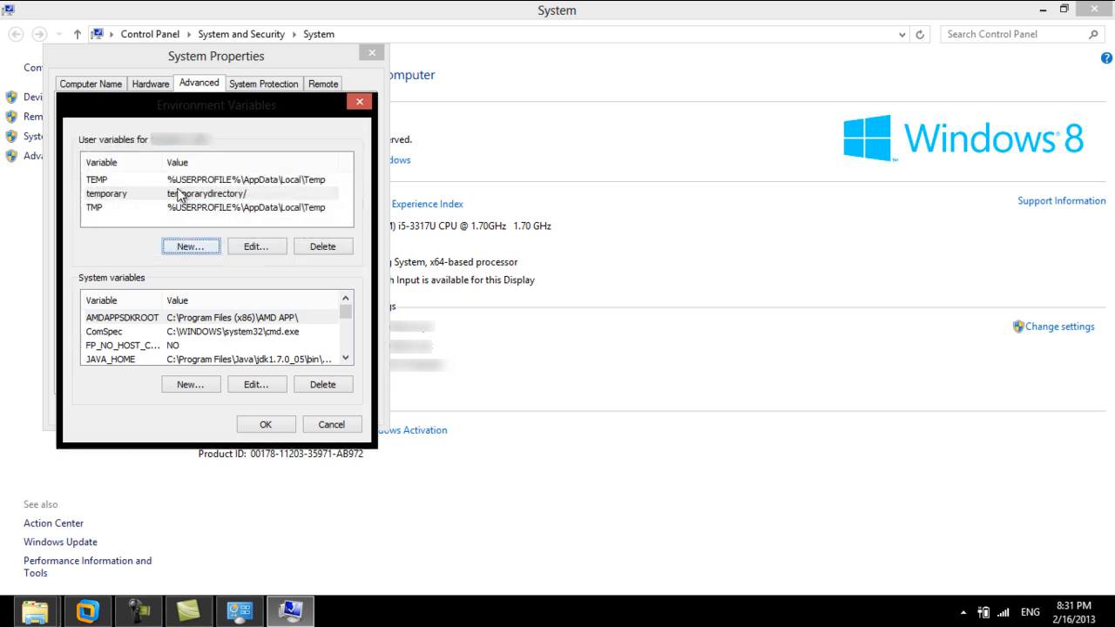
Step: Edit the 'temporary' variable, appending 'edited' to its name to make 'temporaryedited'
{"action": "left_click", "coordinate": [256, 246]}
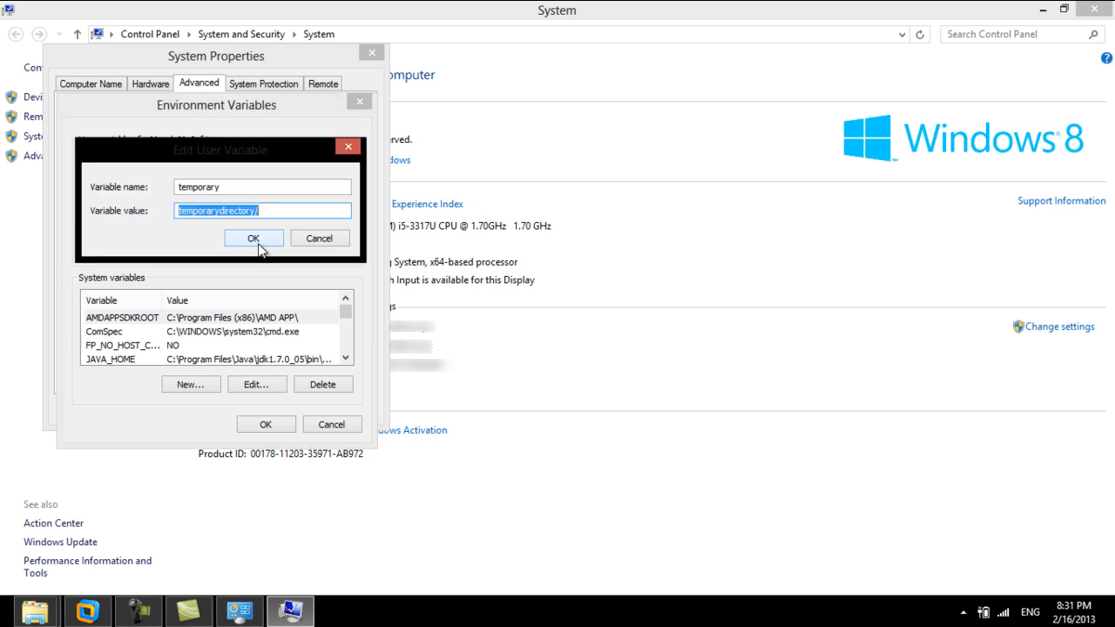
{"action": "left_click", "coordinate": [261, 186]}
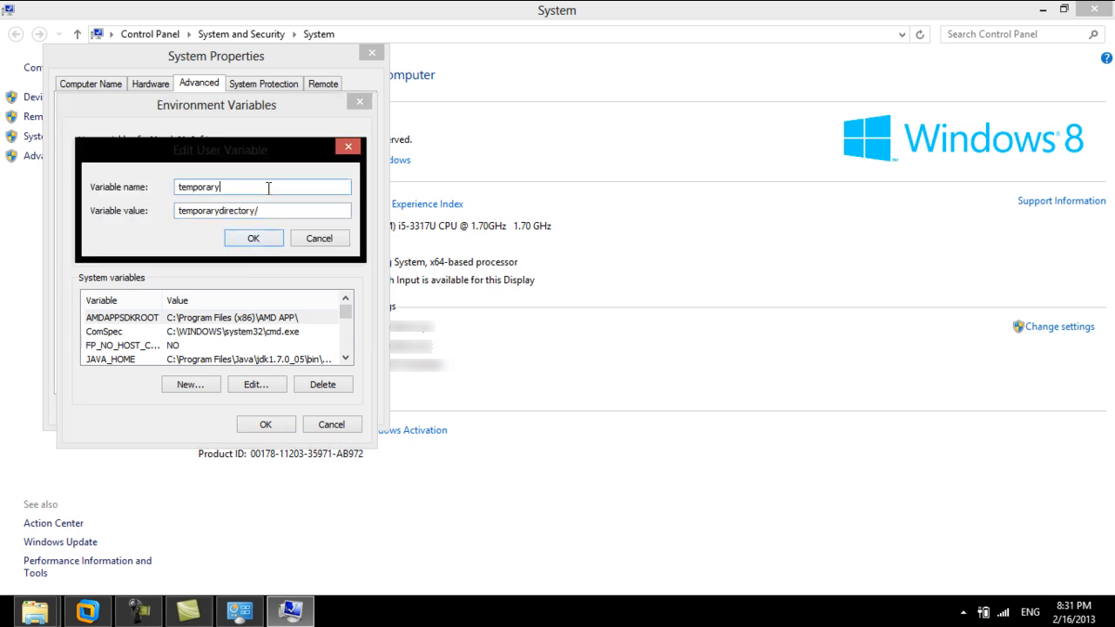
{"action": "type", "text": "edited"}
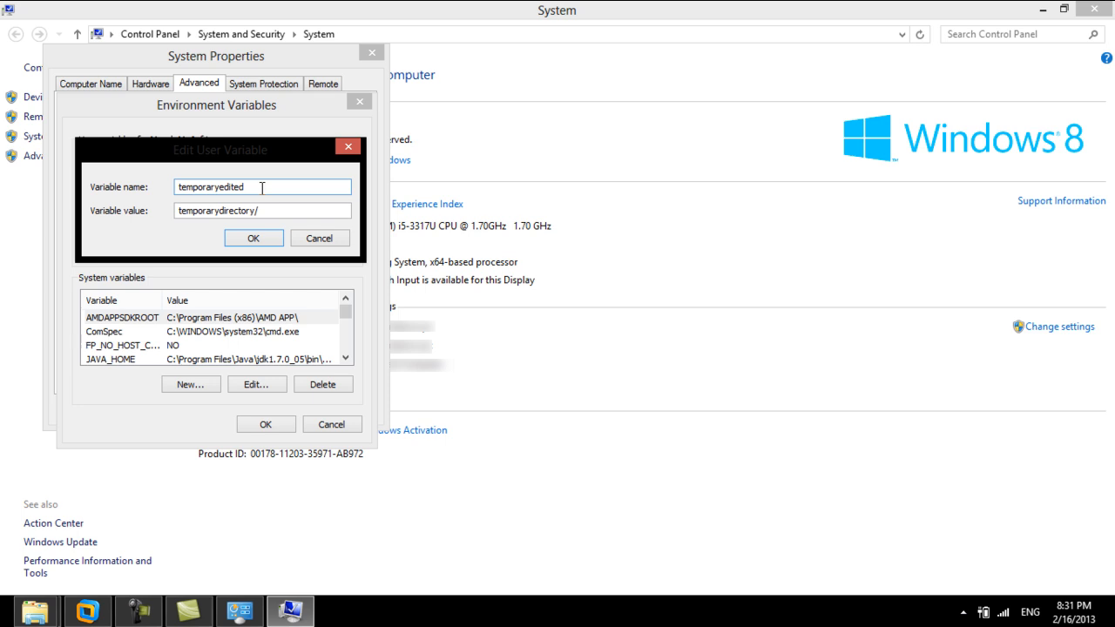
{"action": "left_click", "coordinate": [253, 238]}
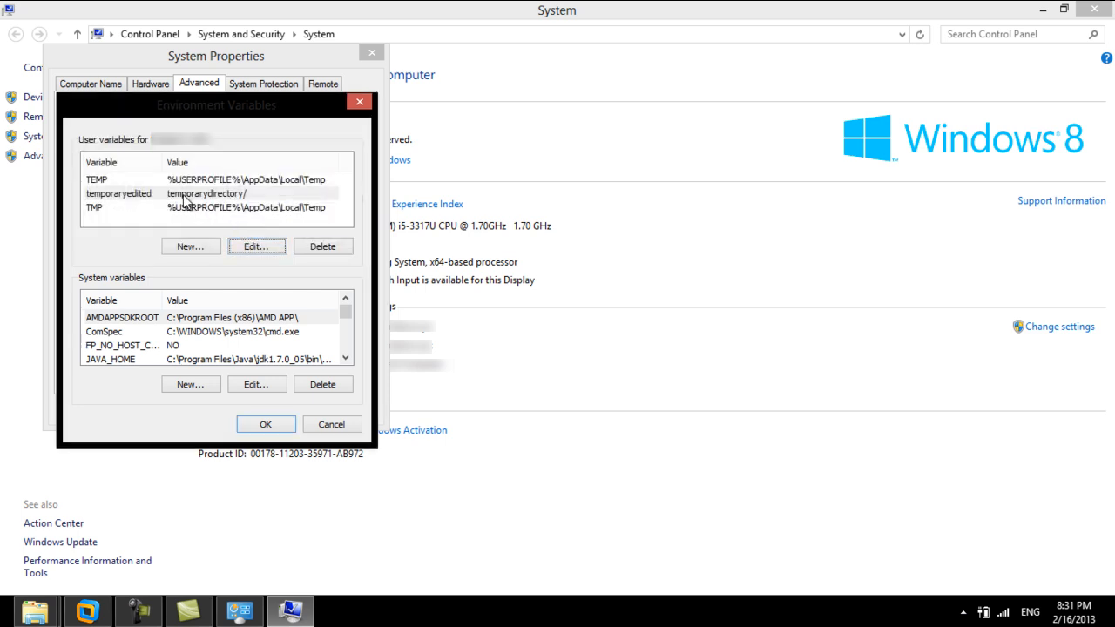
Step: Delete 'temporaryedited', then confirm Environment Variables and System Properties with OK
{"action": "left_click", "coordinate": [322, 245]}
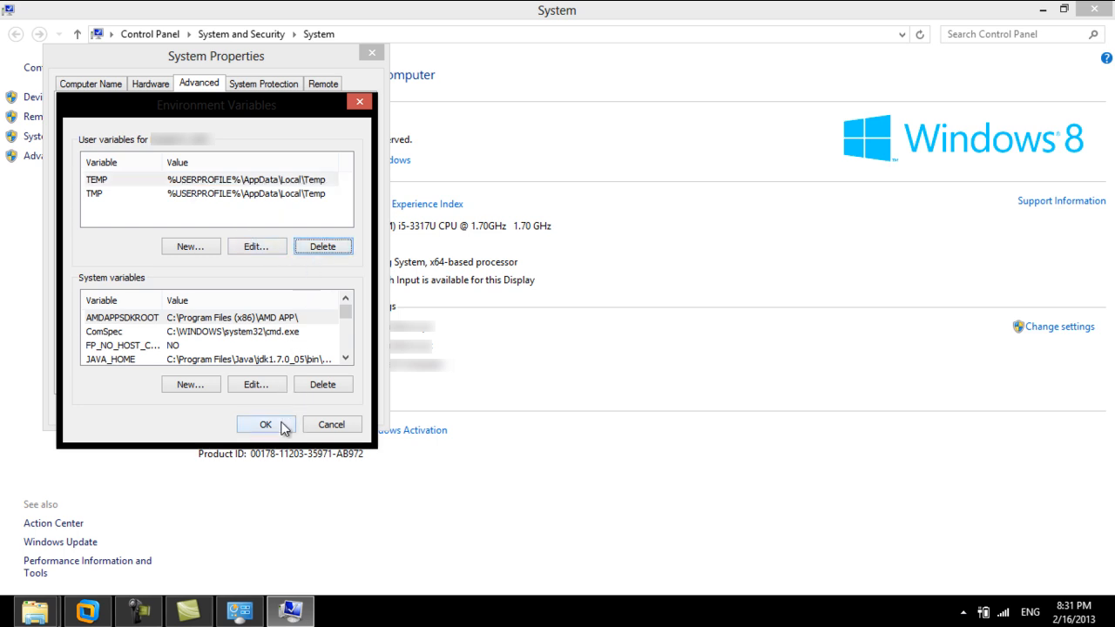
{"action": "left_click", "coordinate": [265, 424]}
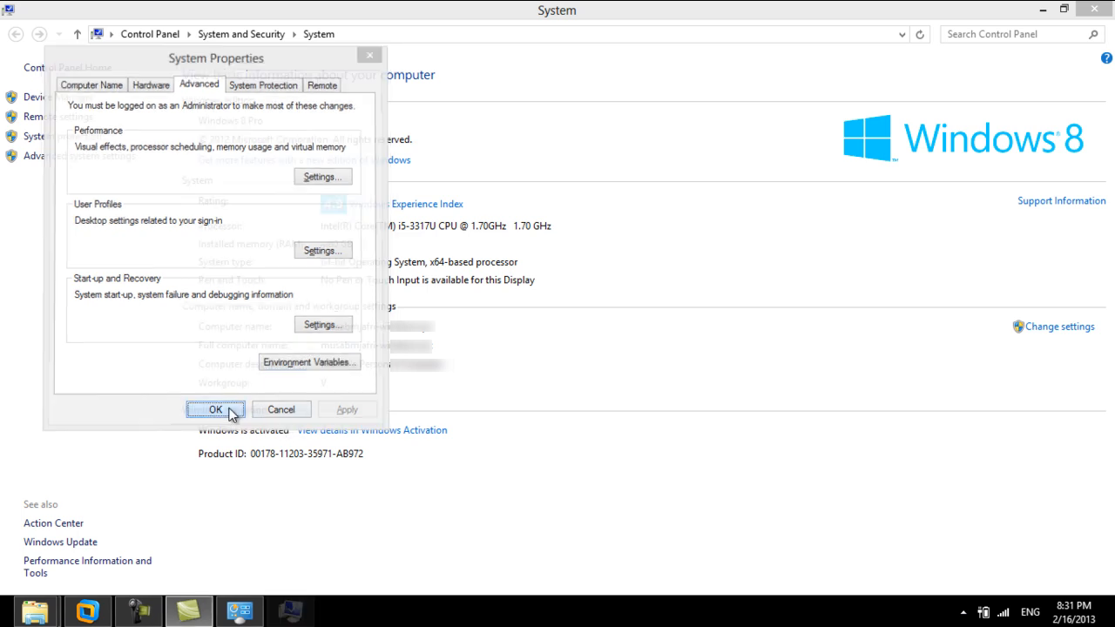
{"action": "left_click", "coordinate": [215, 409]}
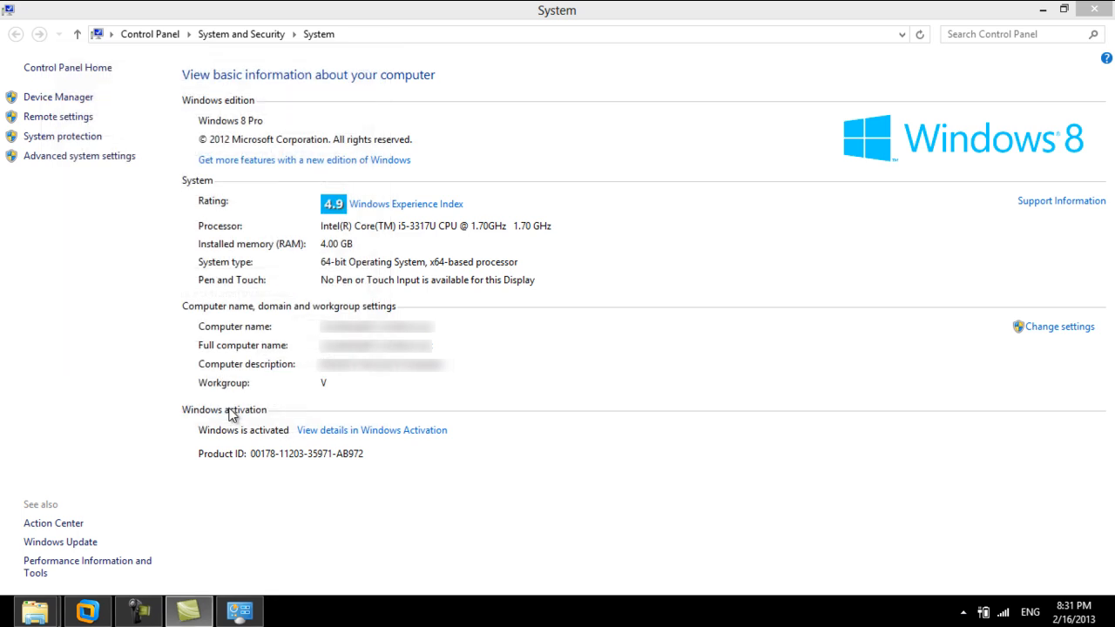